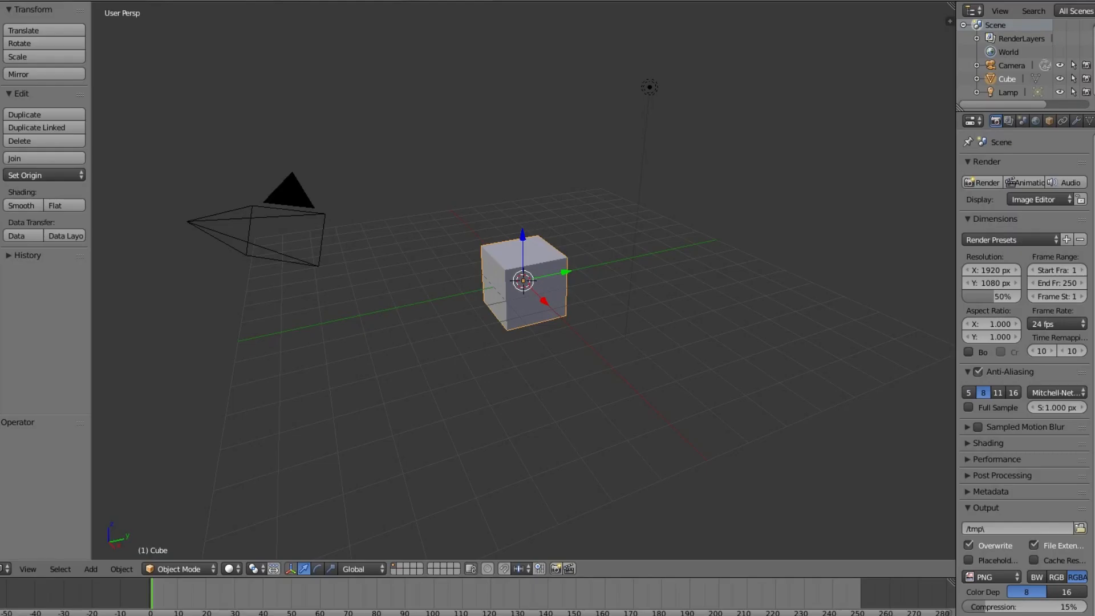
# Step: Switch the main area from the 3D view to the Movie Clip Editor
pyautogui.click(5, 569)
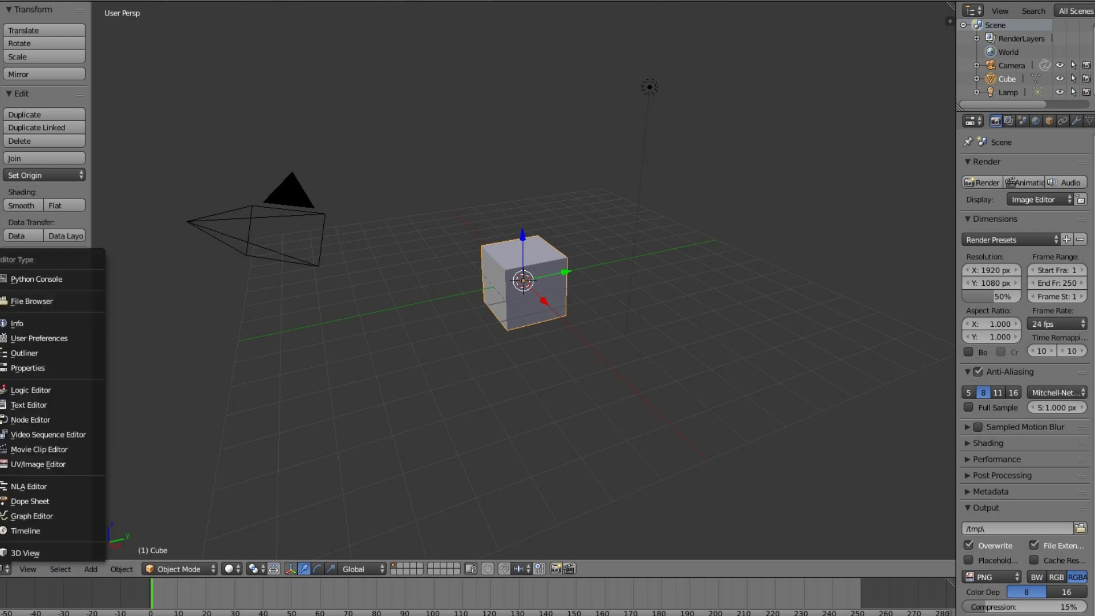
pyautogui.moveTo(40, 449)
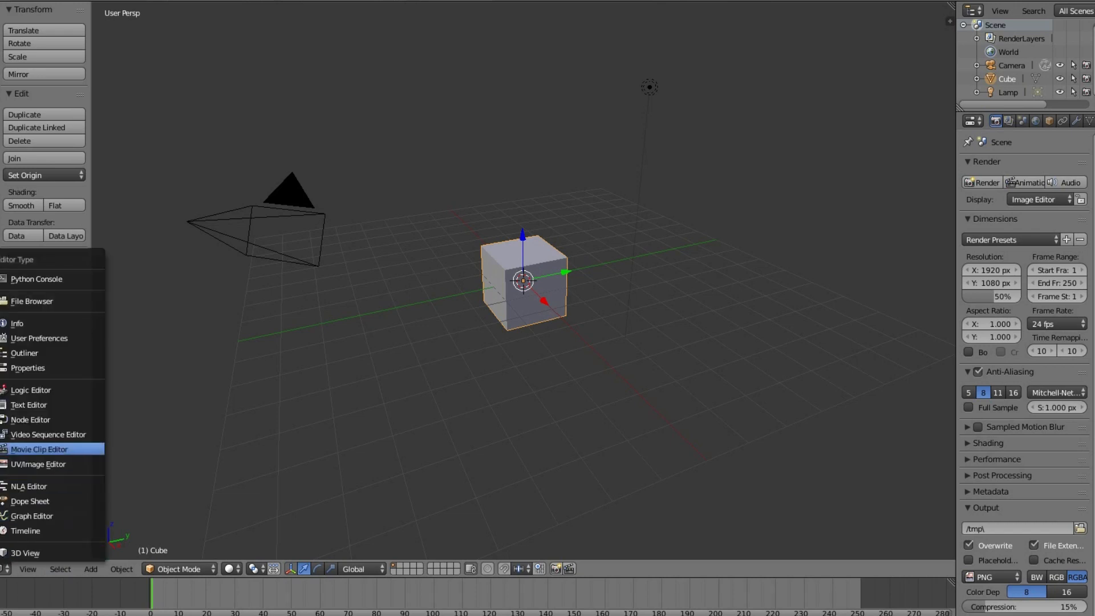
pyautogui.click(40, 449)
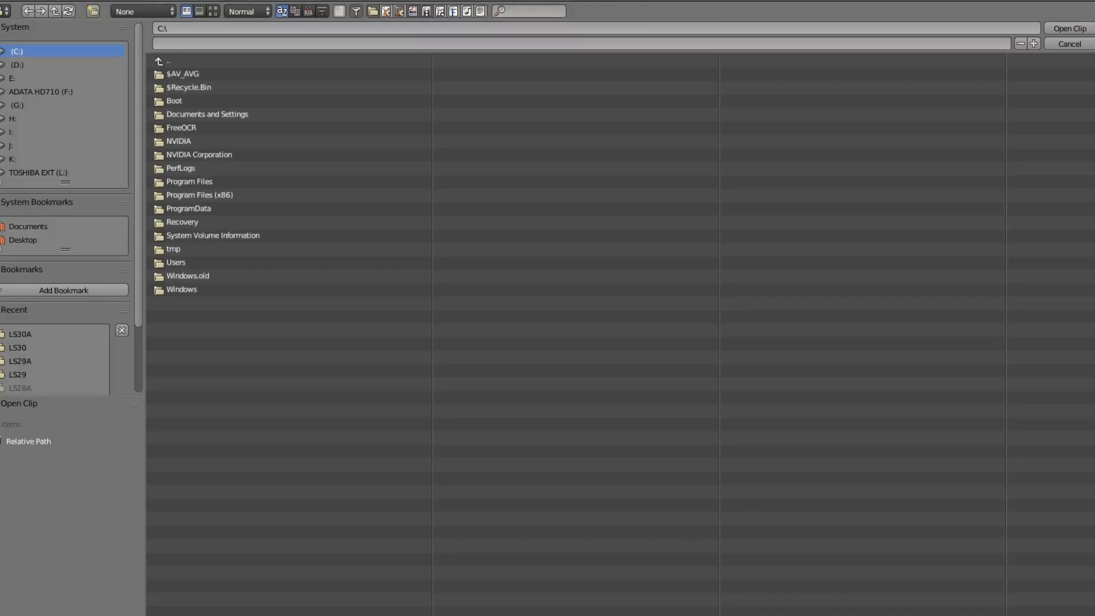
# Step: Load the LS30 image sequence from LS3000.jpg as a clip via the Recent folder
pyautogui.click(1069, 28)
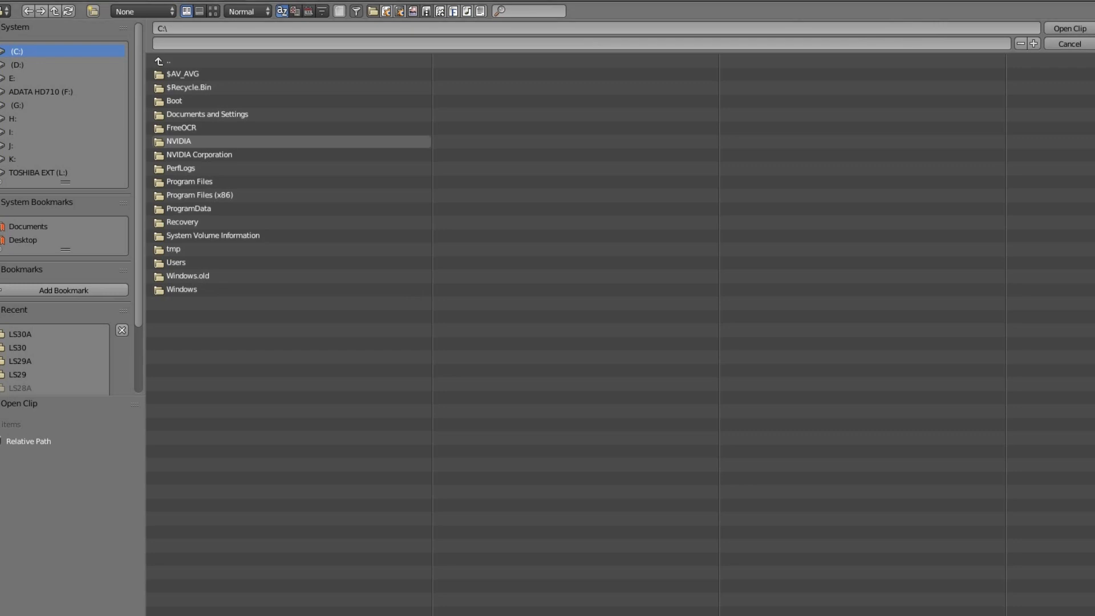
pyautogui.click(20, 348)
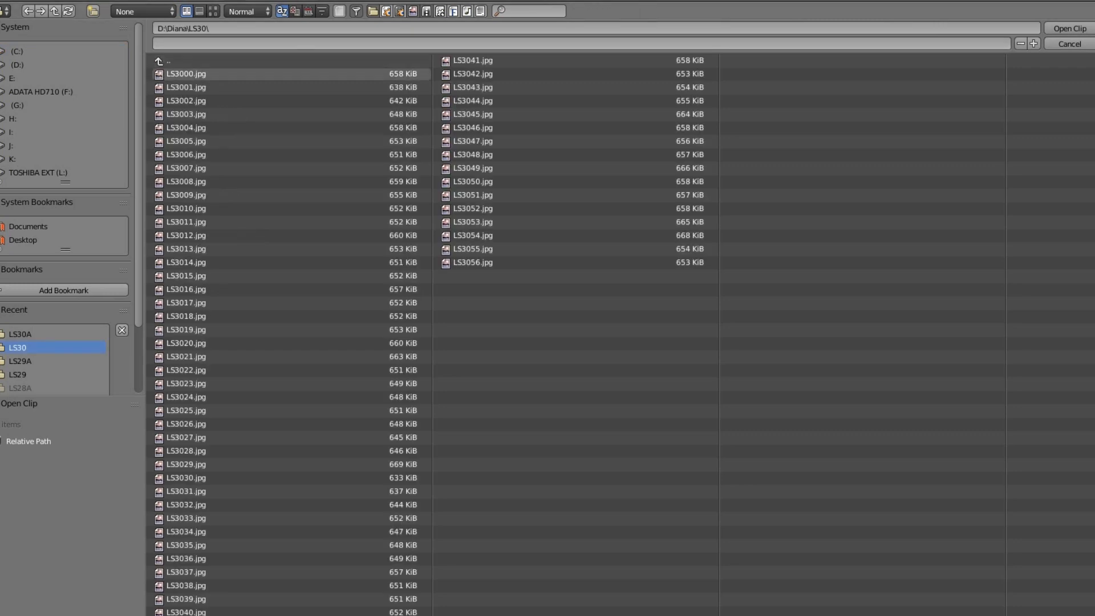
pyautogui.click(185, 74)
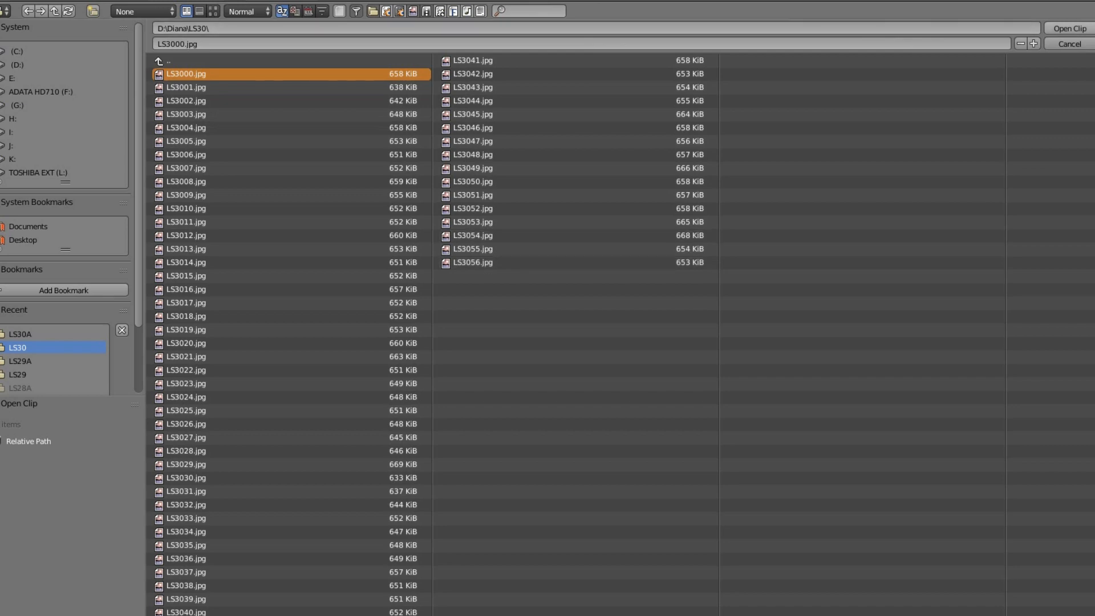
pyautogui.click(1068, 28)
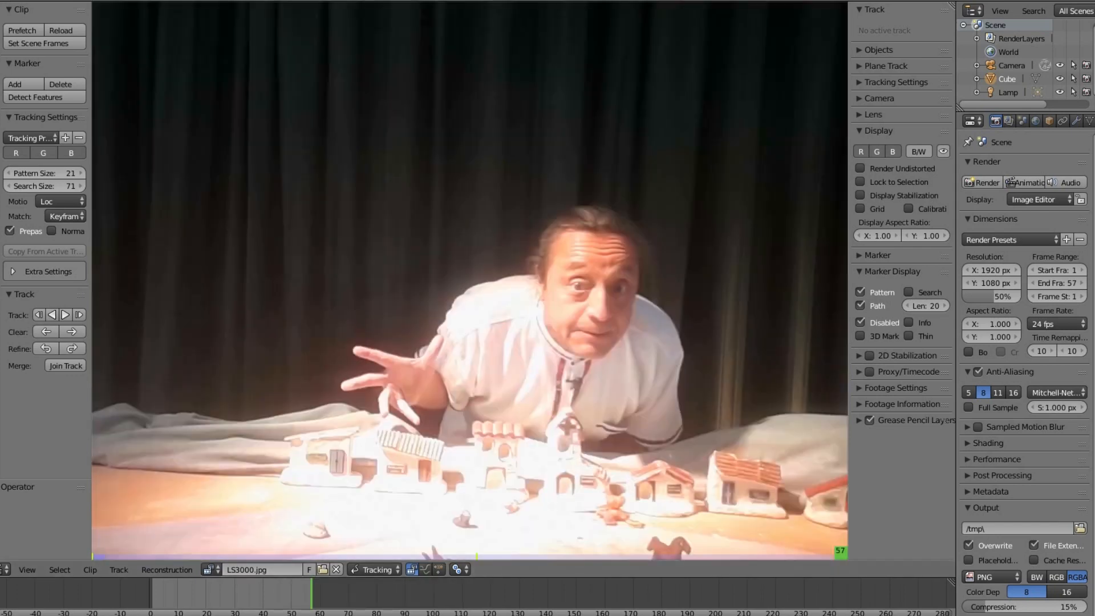
# Step: Switch the main area to the Node Editor with Use Nodes and Backdrop enabled
pyautogui.click(6, 569)
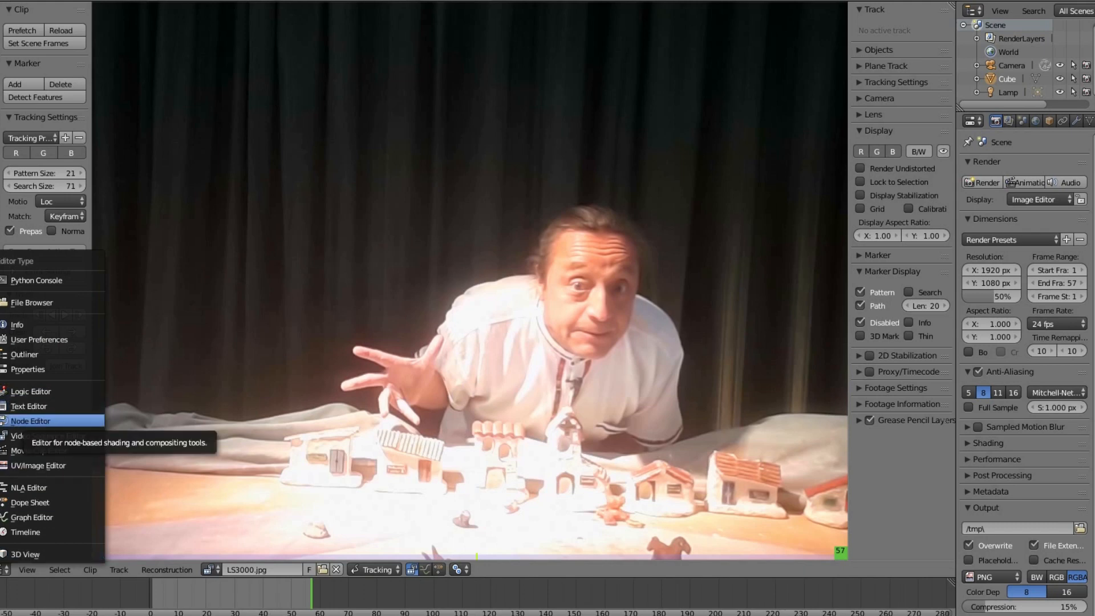
pyautogui.click(30, 420)
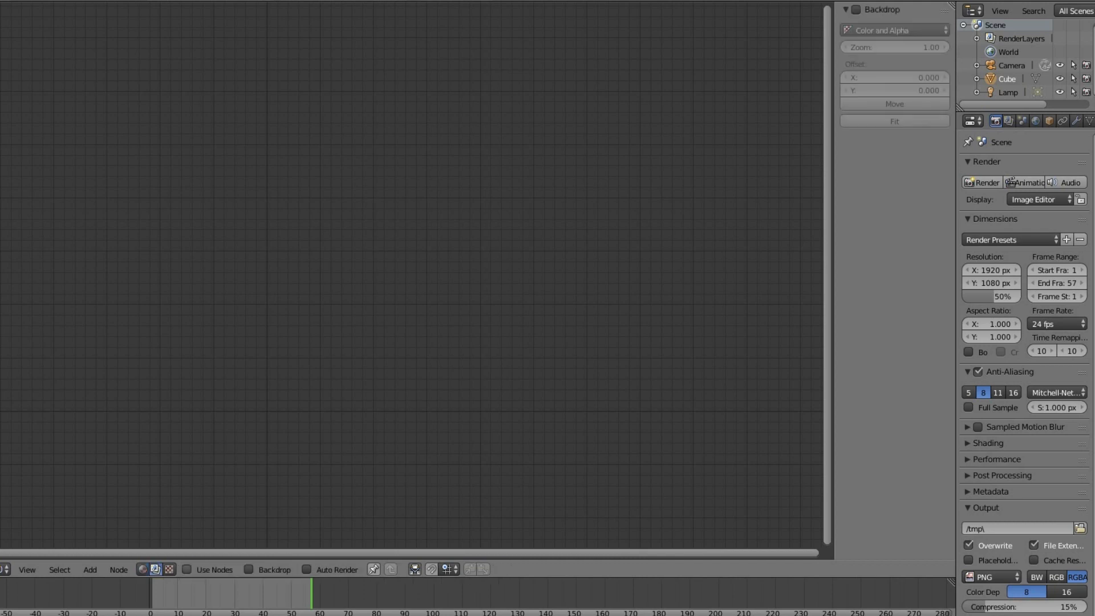
pyautogui.click(186, 570)
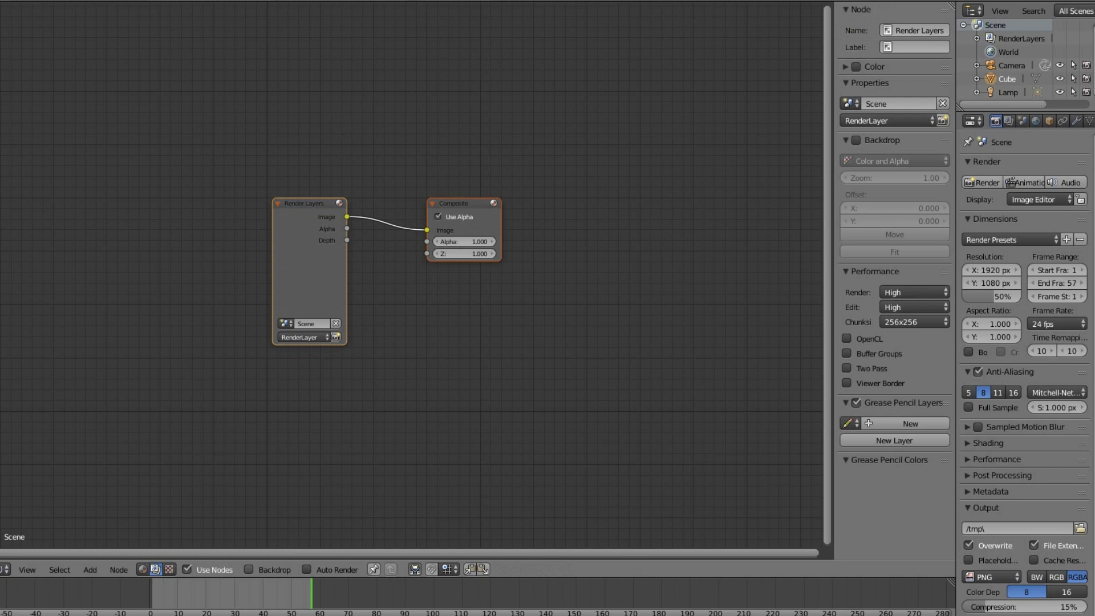
pyautogui.click(249, 569)
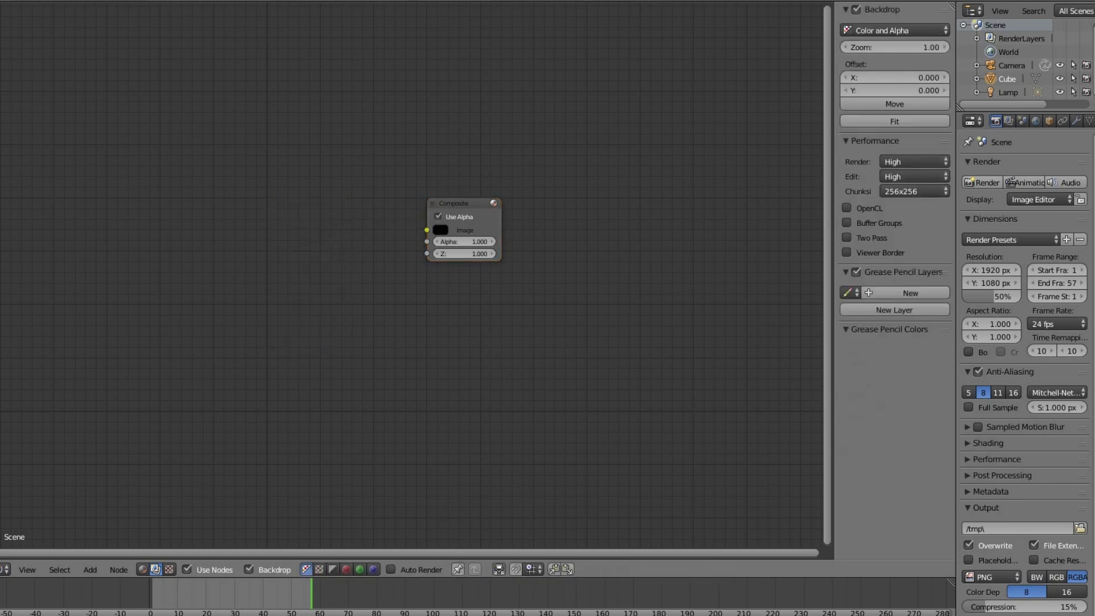
pyautogui.moveTo(90, 569)
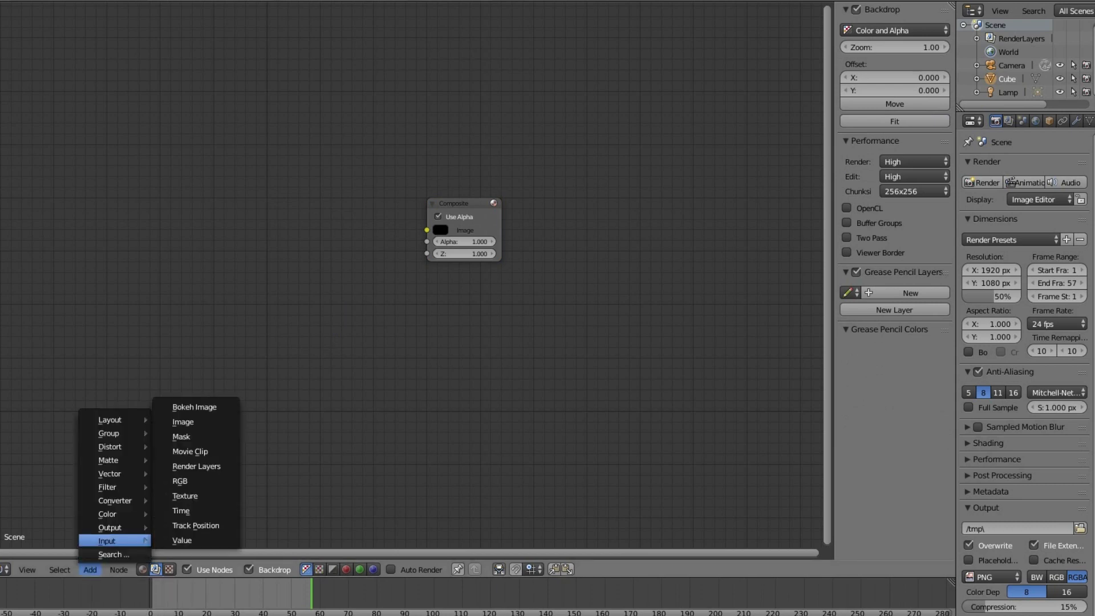
# Step: Add a Movie Clip node holding the LS30 footage and a Viewer output node
pyautogui.click(190, 451)
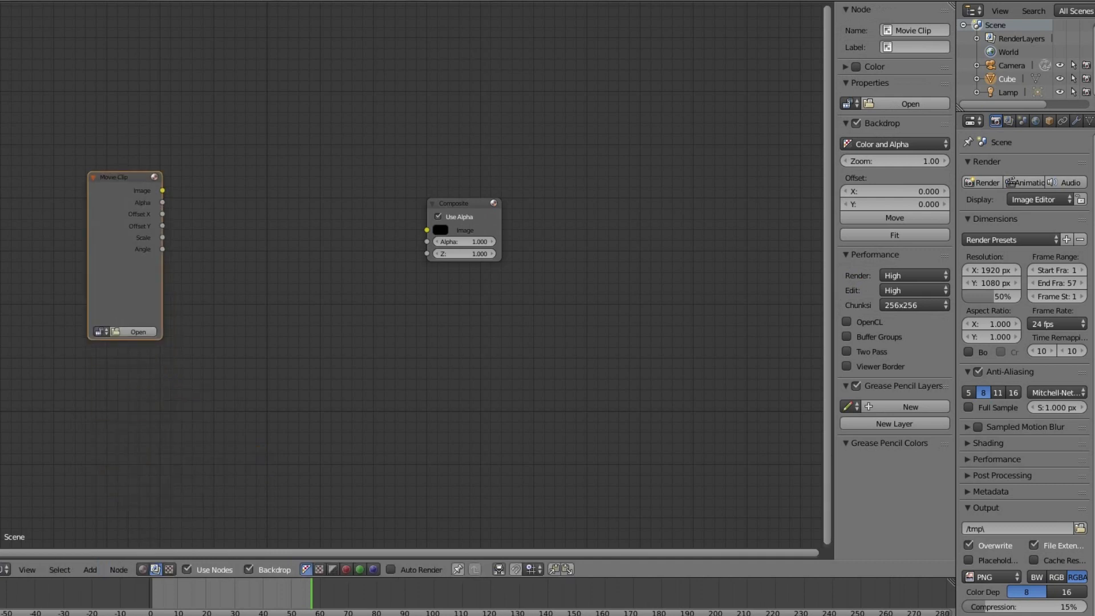
pyautogui.click(137, 331)
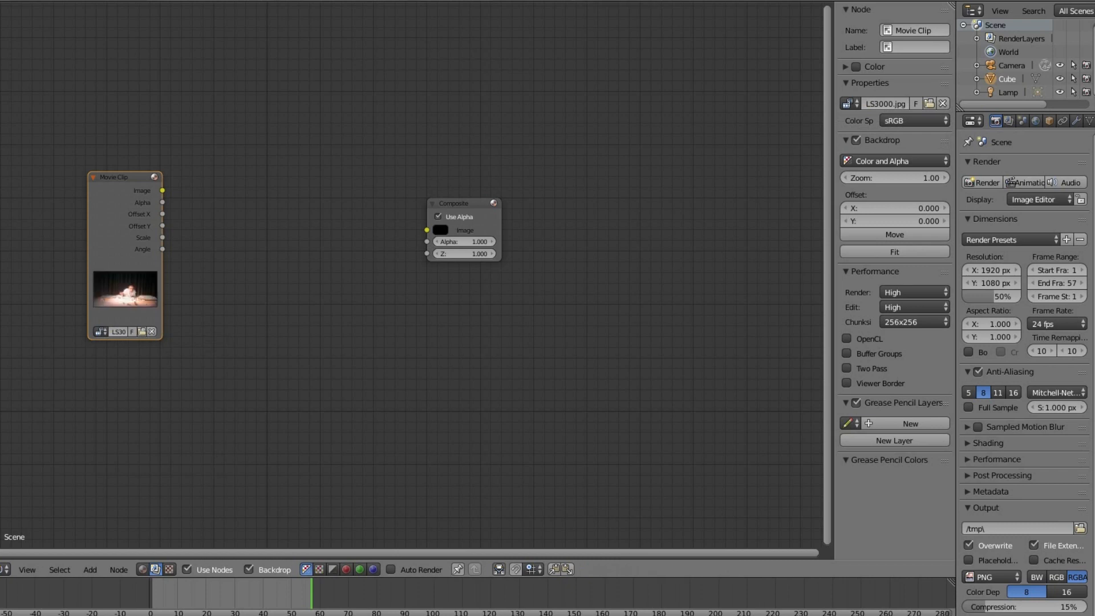
pyautogui.click(90, 569)
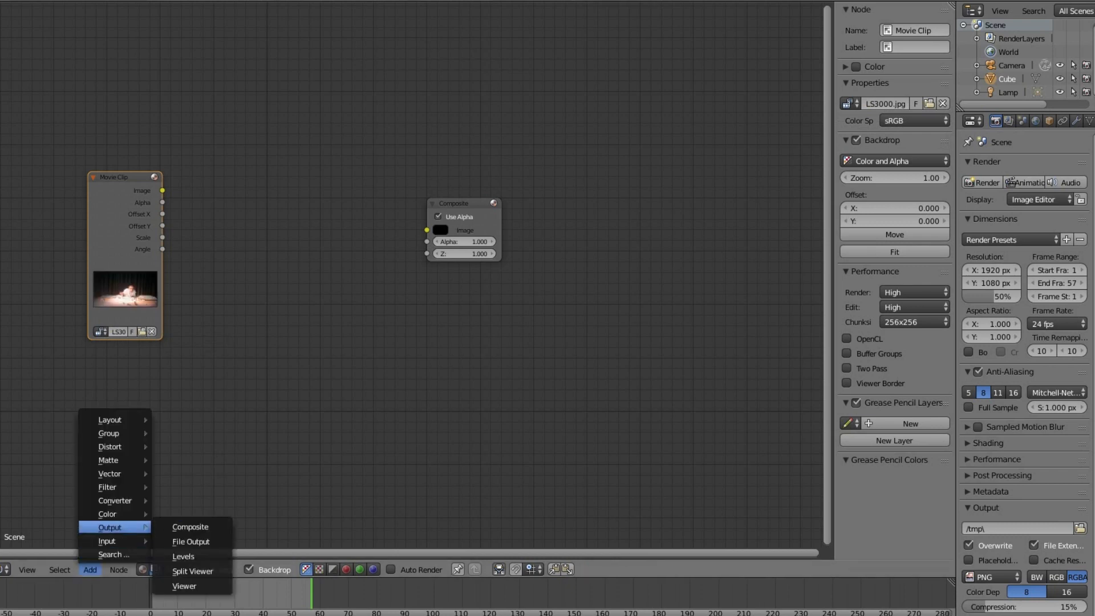
pyautogui.click(184, 586)
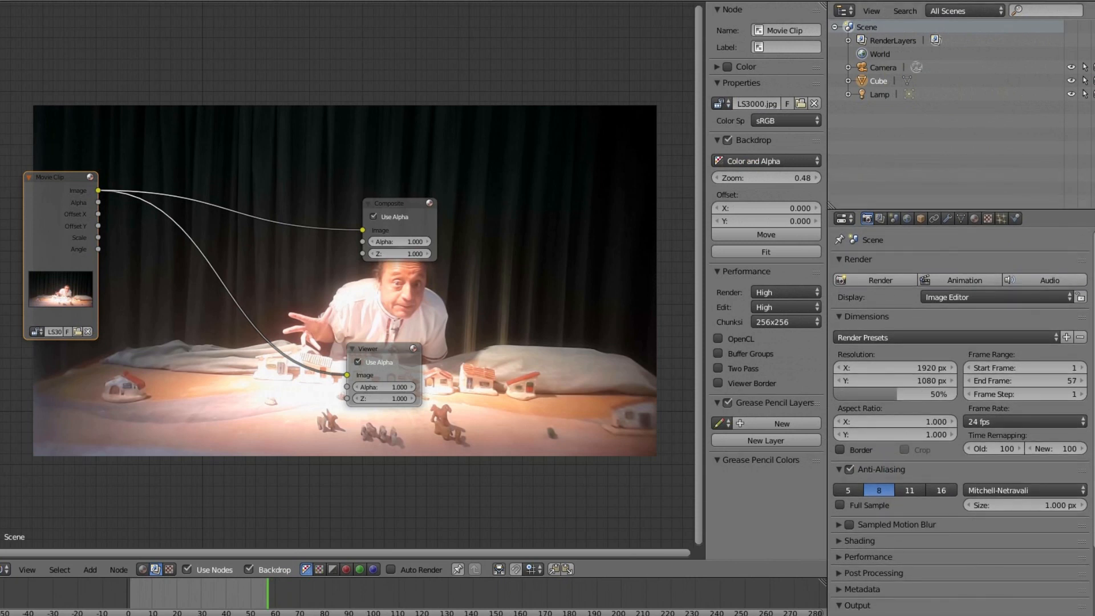
# Step: Make the top-right area a UV/Image Editor and set the frame rate to 29.97
pyautogui.click(843, 10)
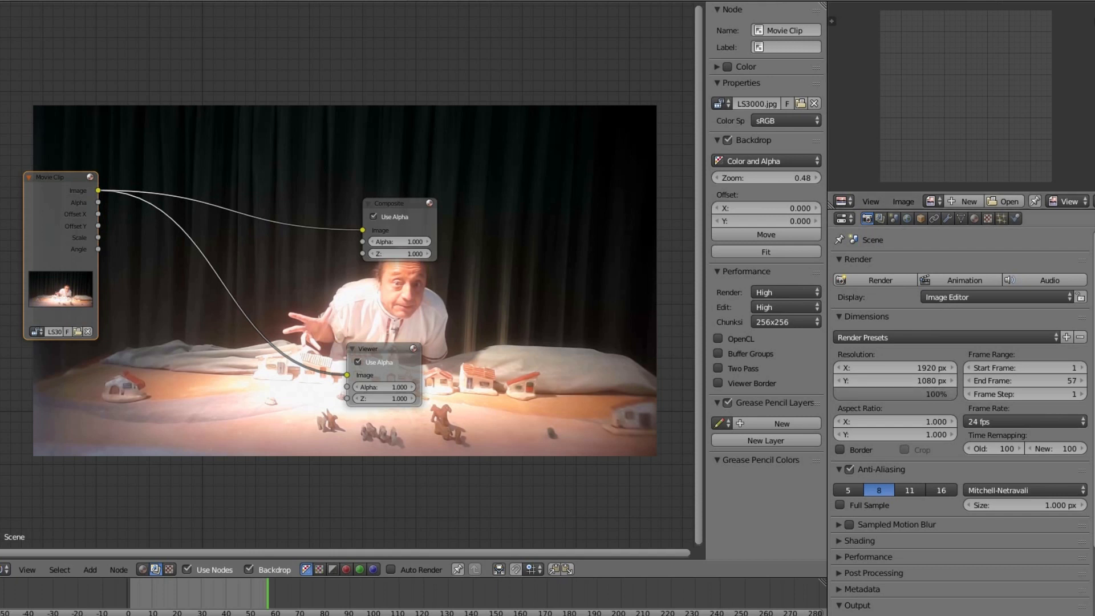
pyautogui.click(1023, 421)
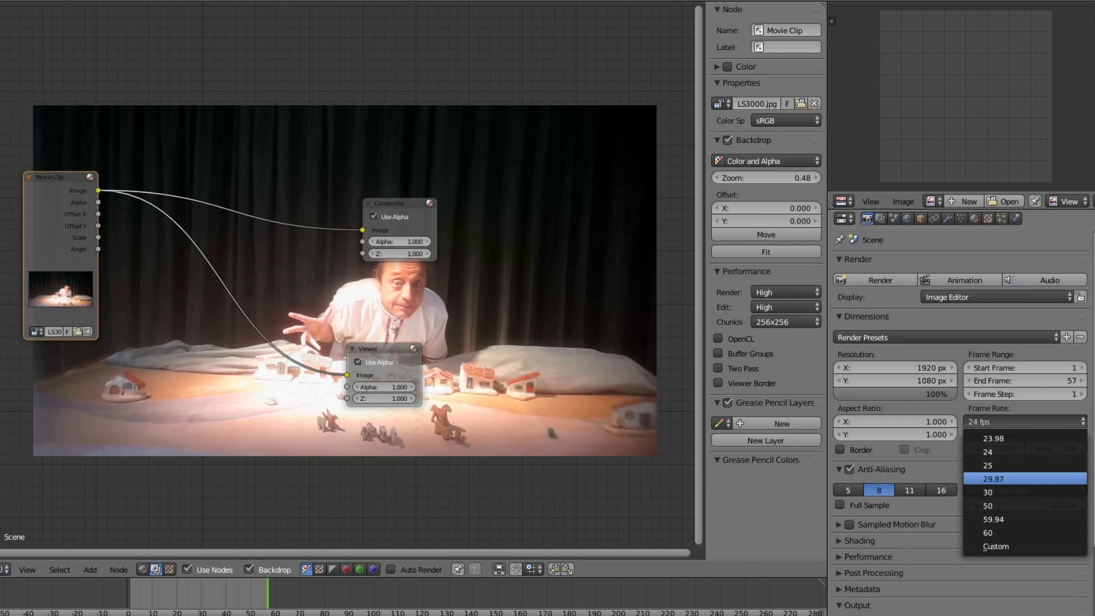
pyautogui.click(992, 479)
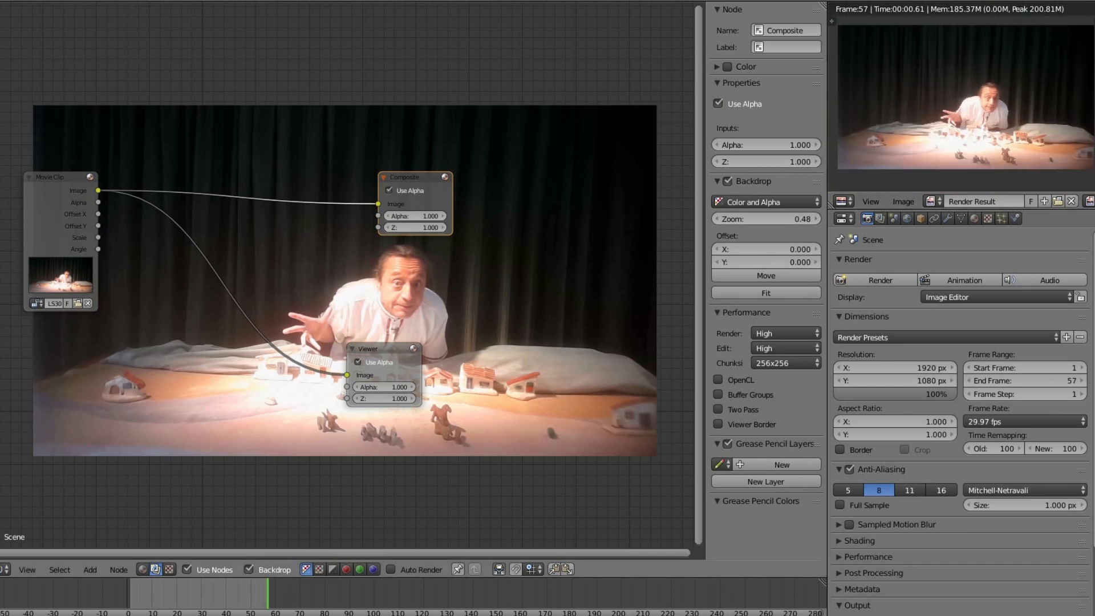
# Step: Move Composite and Viewer rightward and add a Mix node between the clip and Viewer
pyautogui.moveTo(402, 177); pyautogui.dragTo(475, 146)
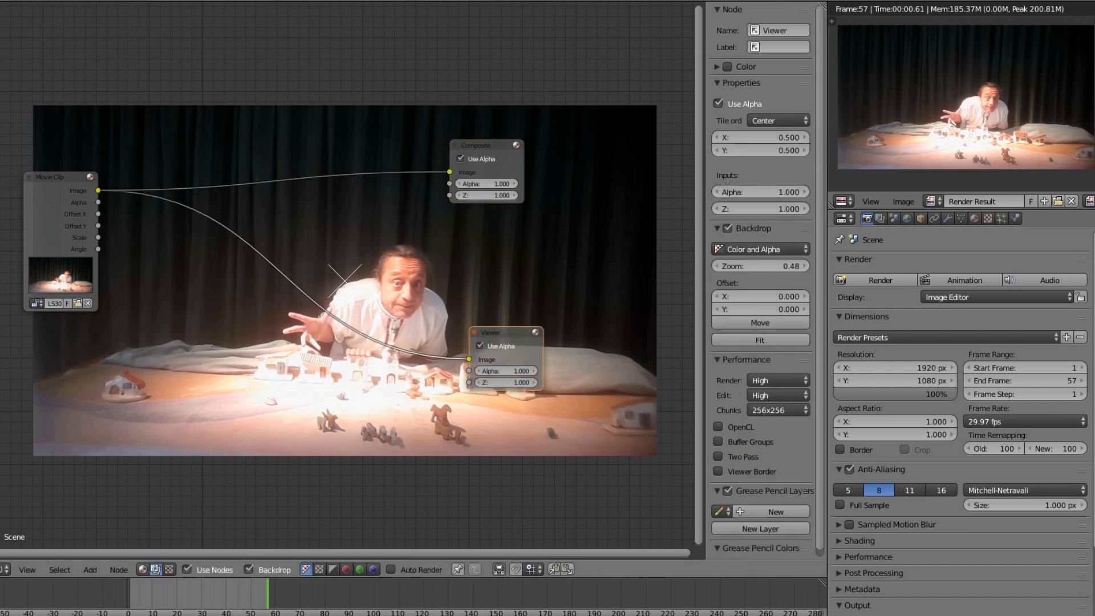
pyautogui.click(89, 569)
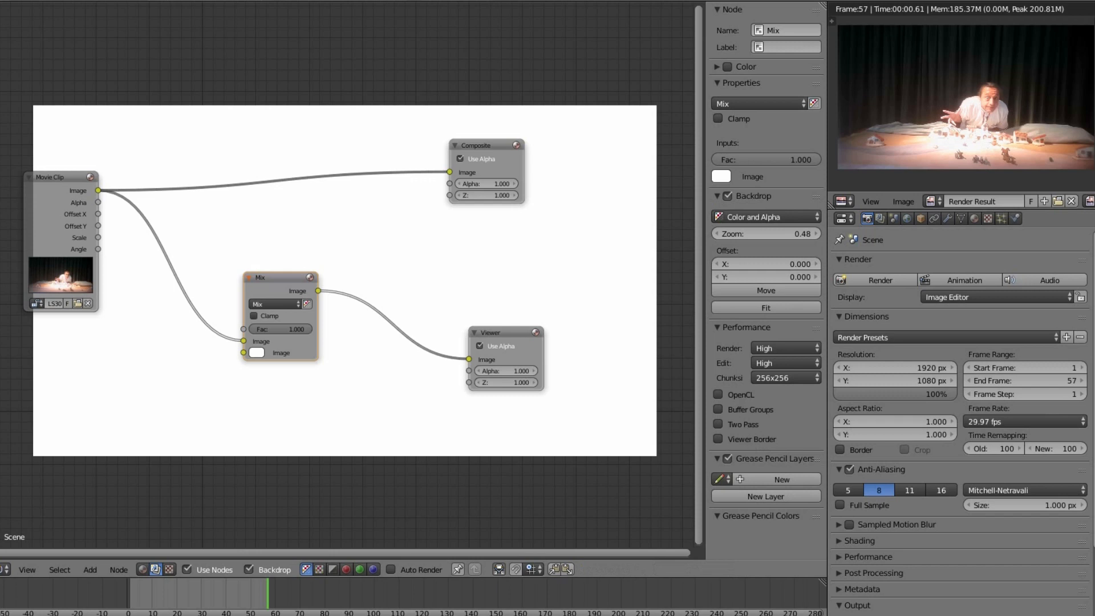
pyautogui.click(89, 569)
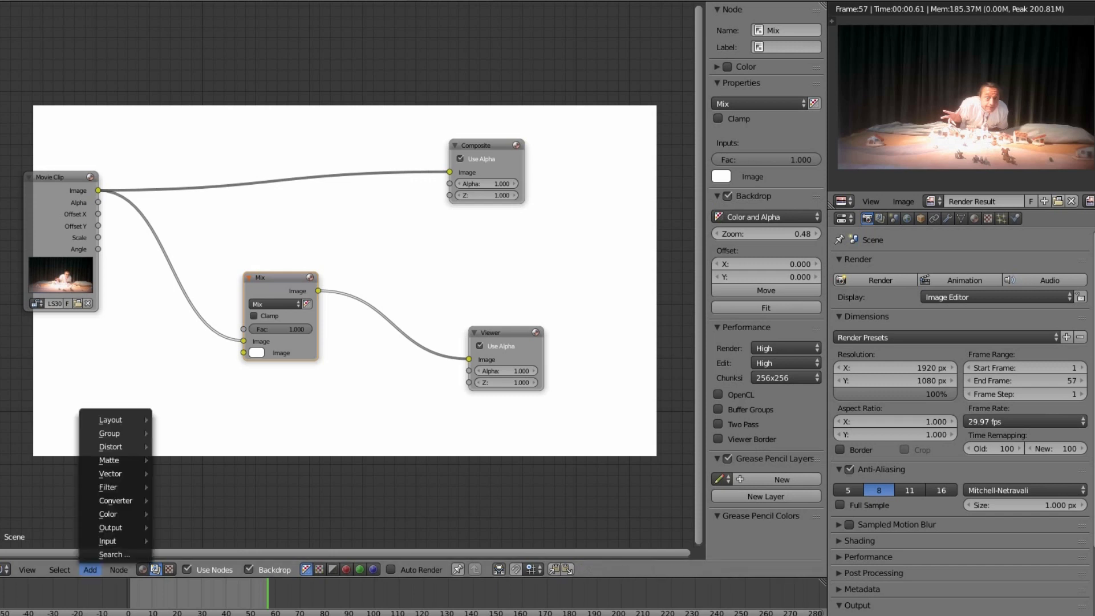
pyautogui.moveTo(106, 541)
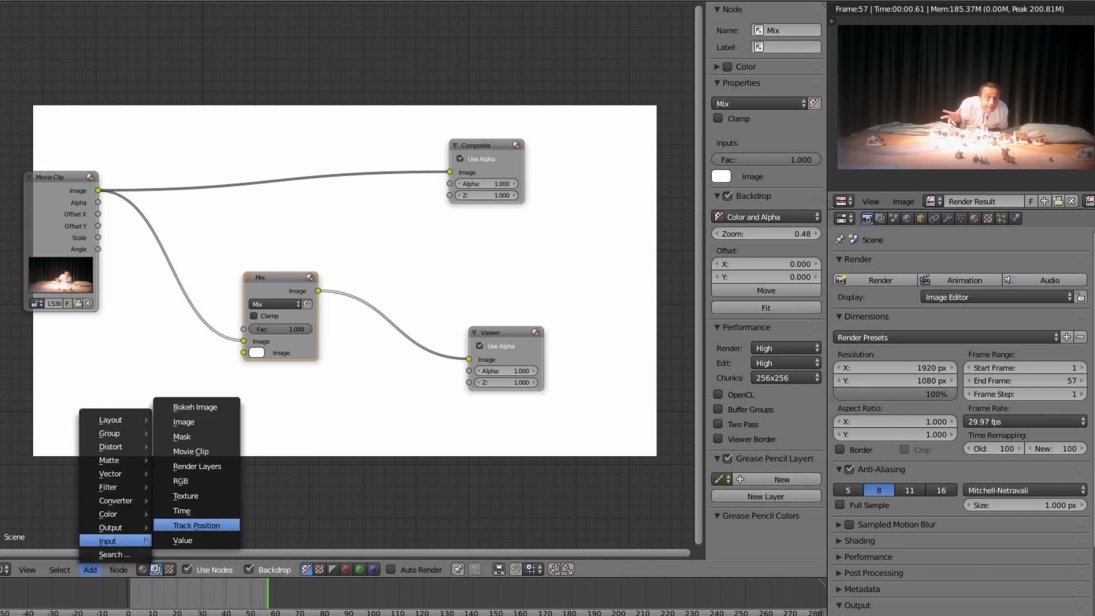
# Step: Add an Image node and load chuchopatch.png from D:\Diana using thumbnail view
pyautogui.click(183, 421)
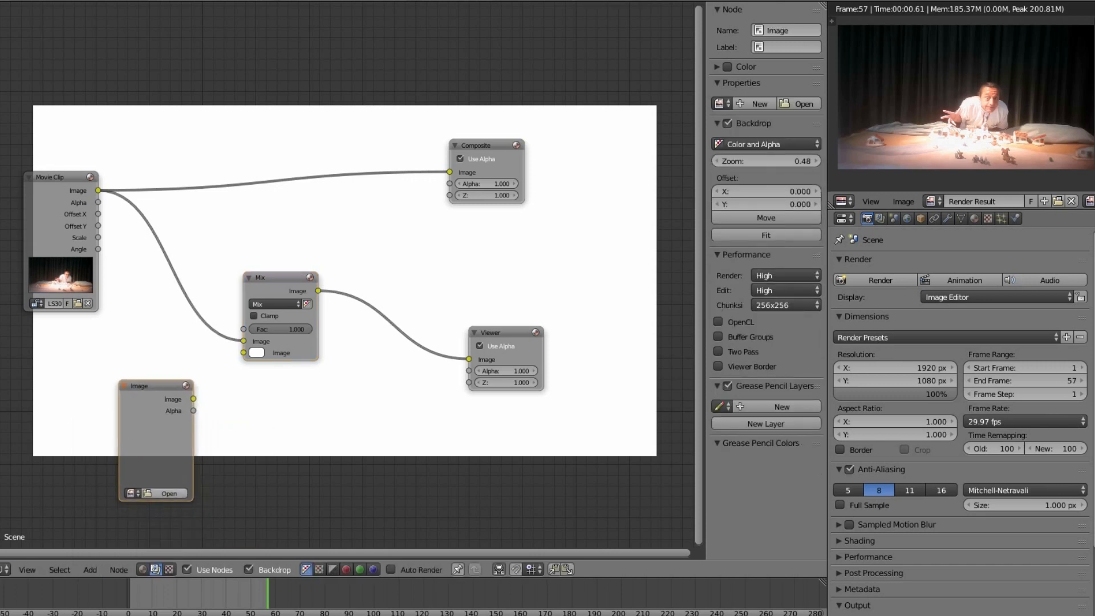
pyautogui.click(168, 493)
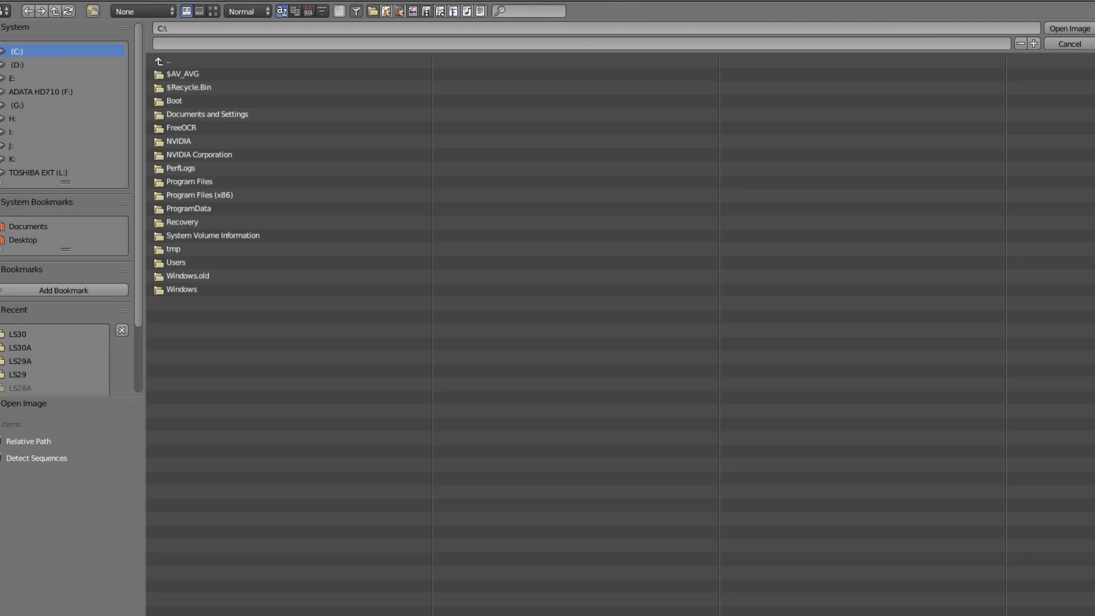
pyautogui.click(17, 333)
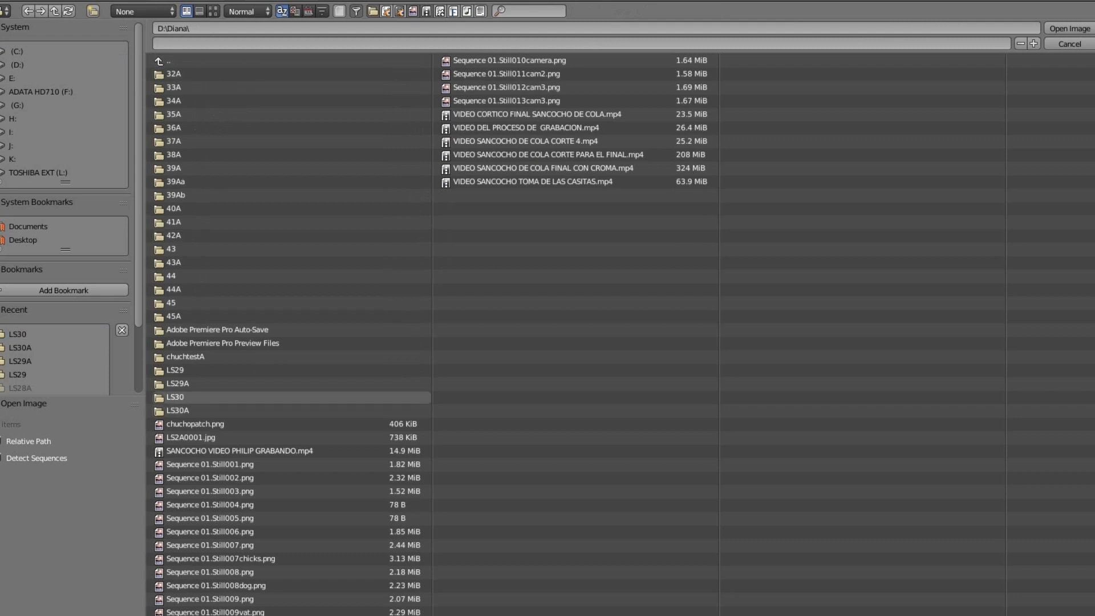
pyautogui.click(213, 11)
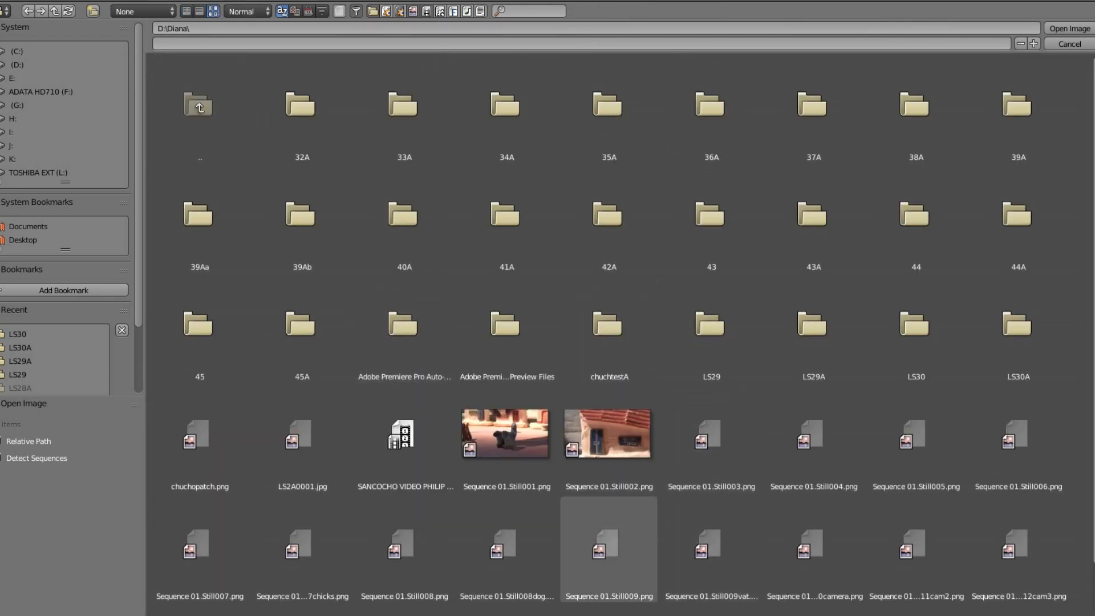
pyautogui.click(199, 434)
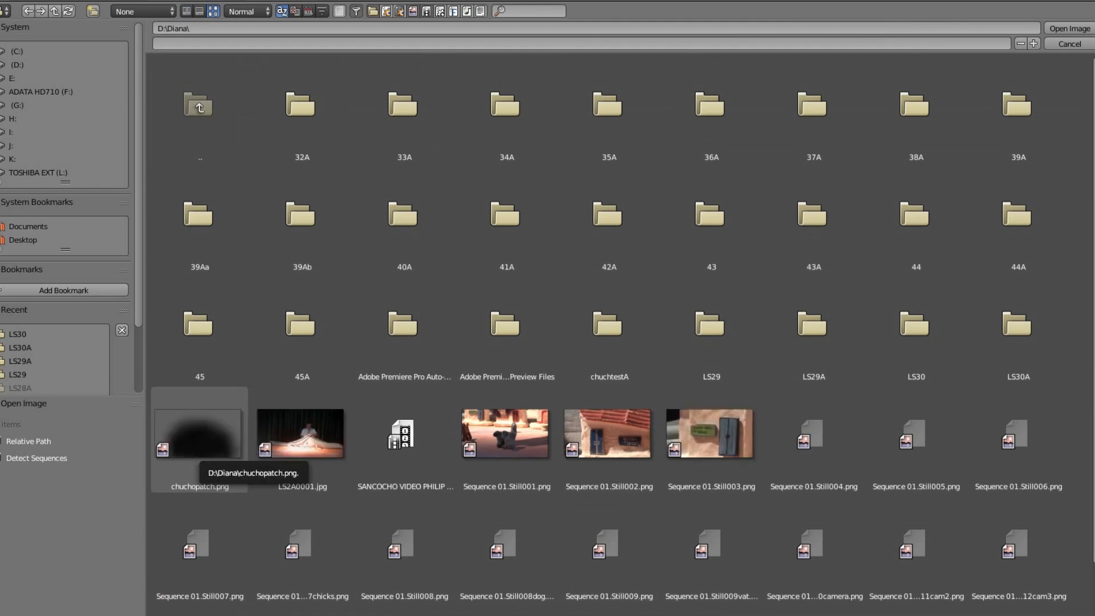
pyautogui.click(198, 433)
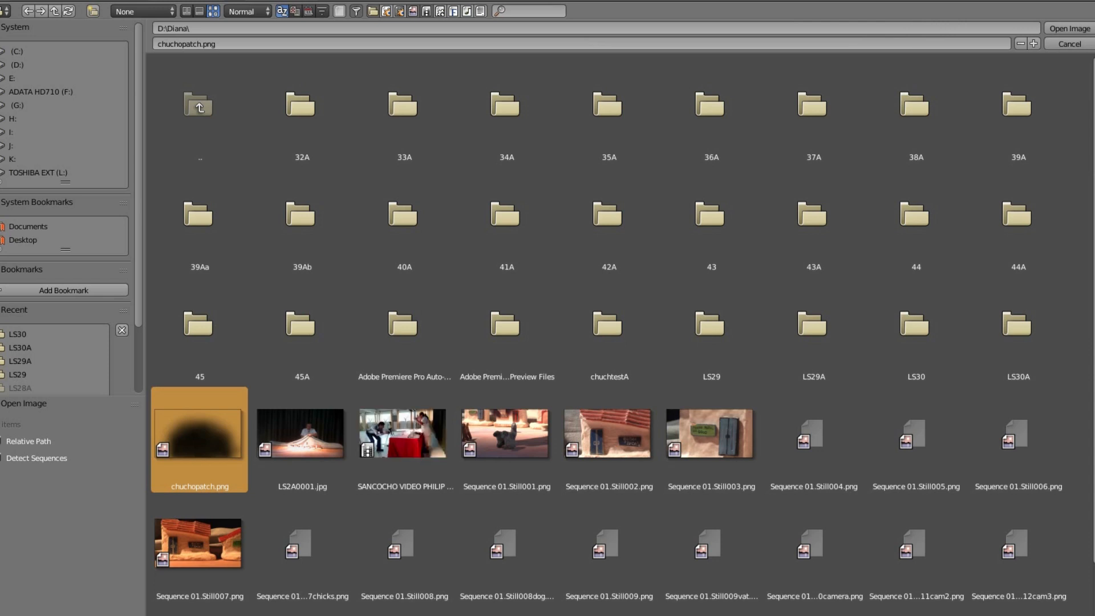
pyautogui.click(1068, 28)
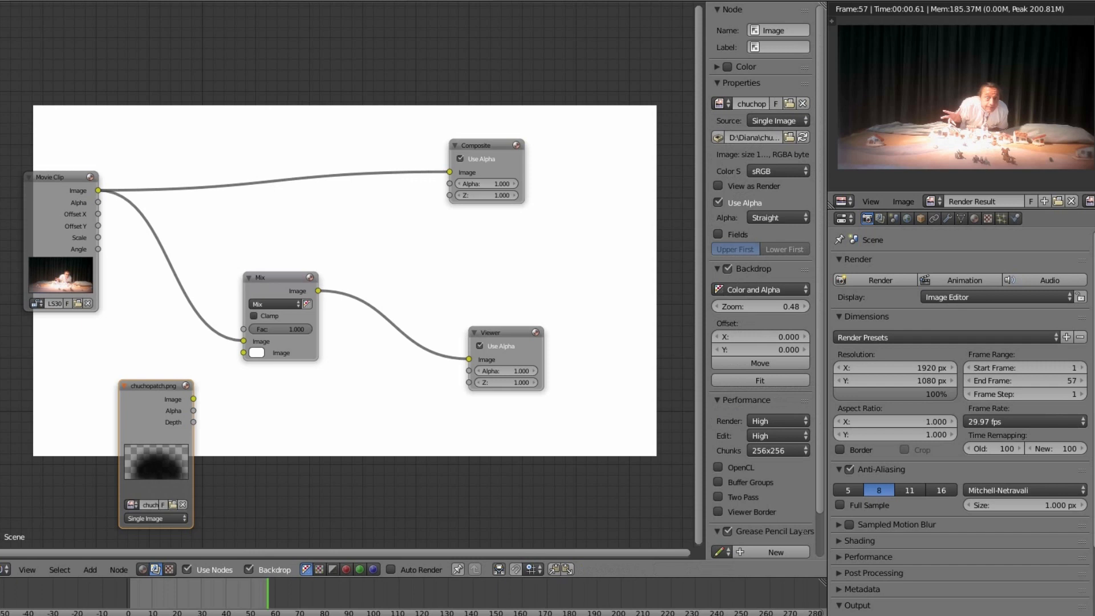
# Step: Wire the chuchopatch image into the Mix node's second input and preview the result
pyautogui.moveTo(194, 399); pyautogui.dragTo(469, 359)
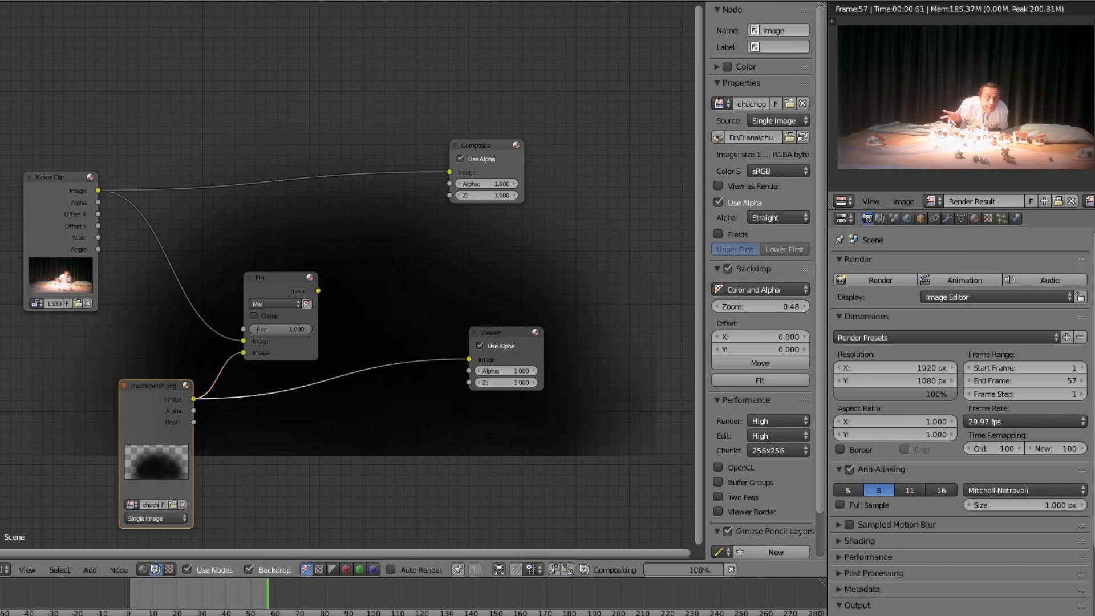
pyautogui.click(279, 277)
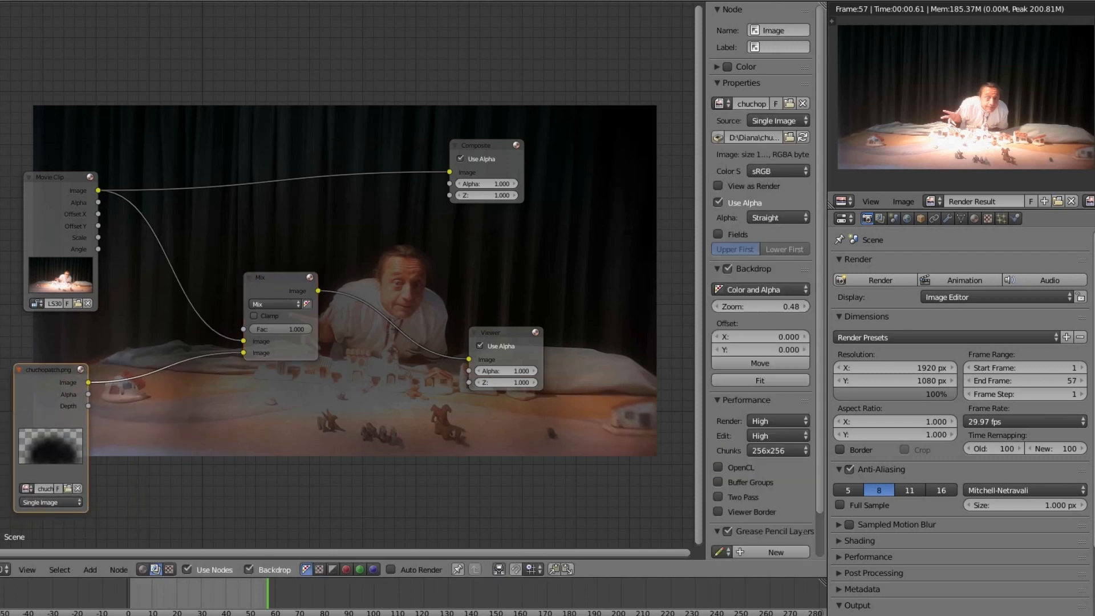
# Step: Set the Mix node's blend type to Soft Light
pyautogui.click(273, 303)
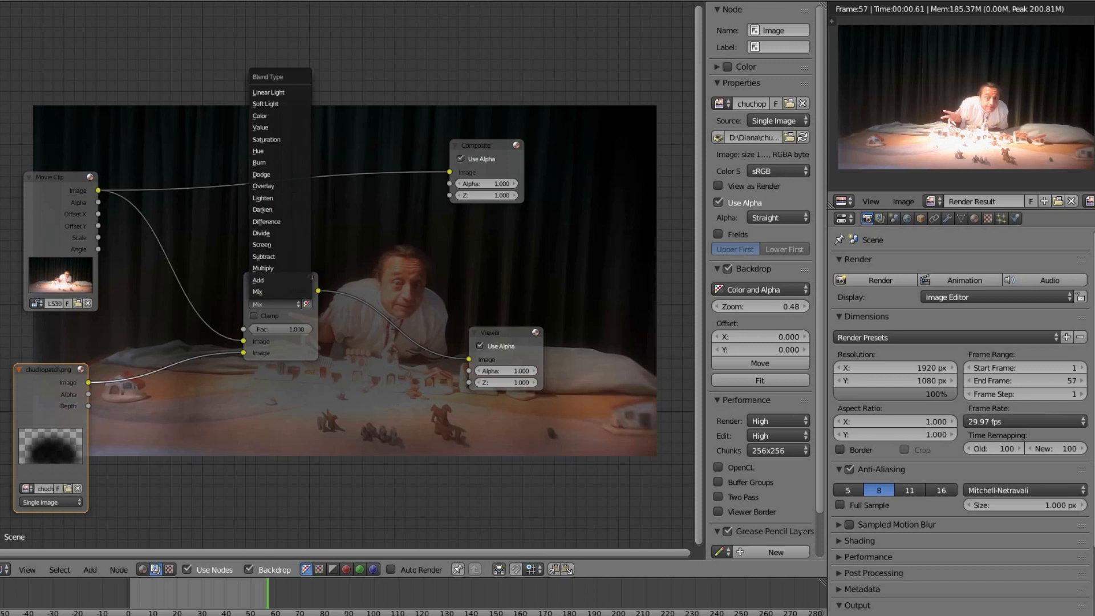
pyautogui.moveTo(260, 127)
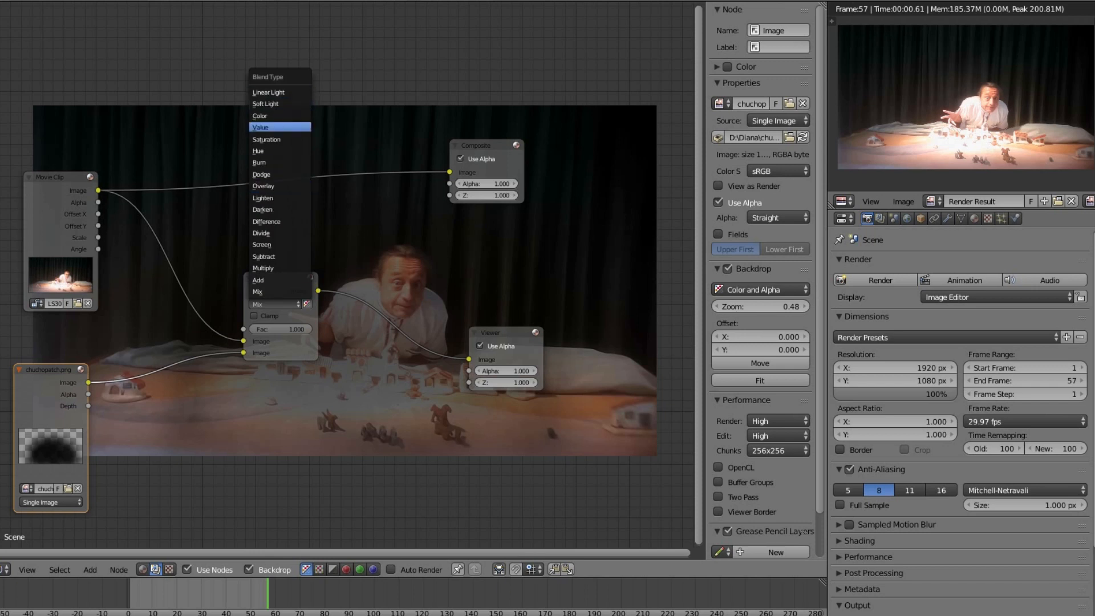
pyautogui.moveTo(265, 103)
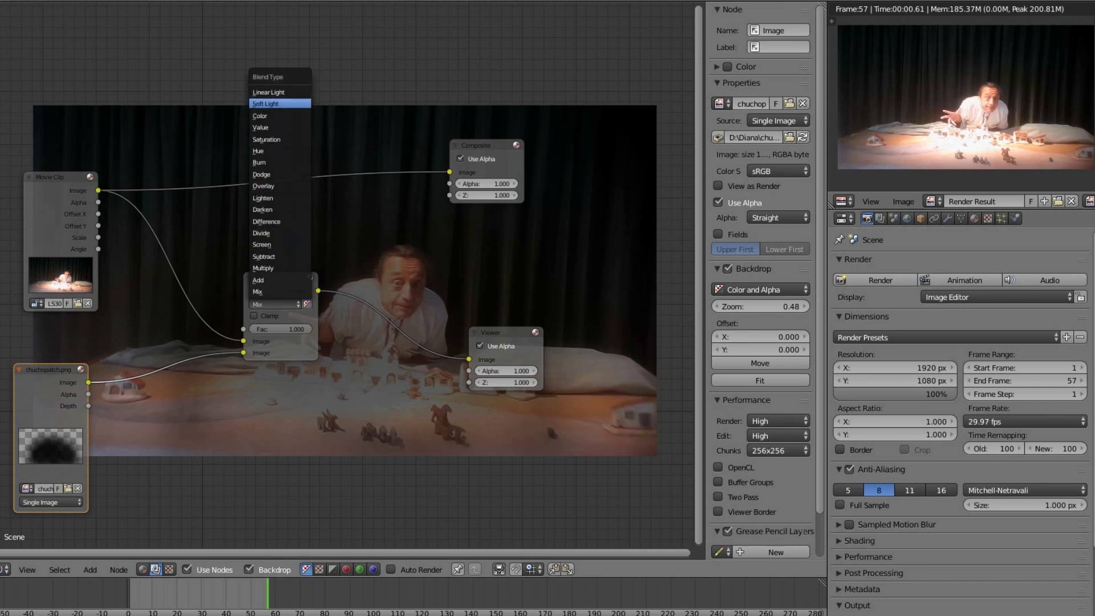
pyautogui.click(265, 103)
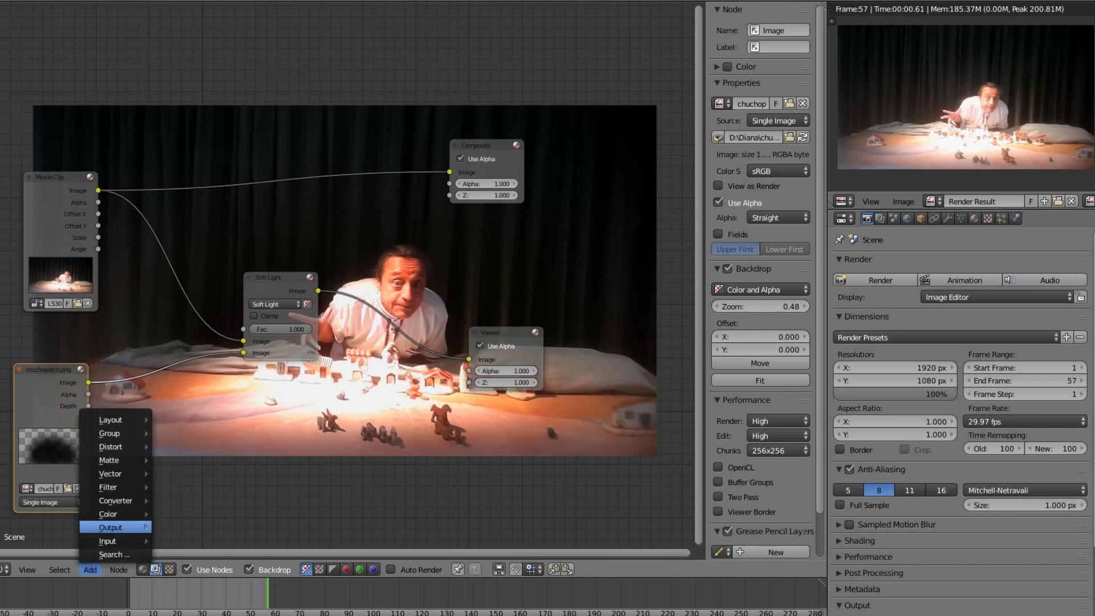
# Step: Add a second Viewer, lower Soft Light Fac to 0.8 and feed it into Composite
pyautogui.click(109, 526)
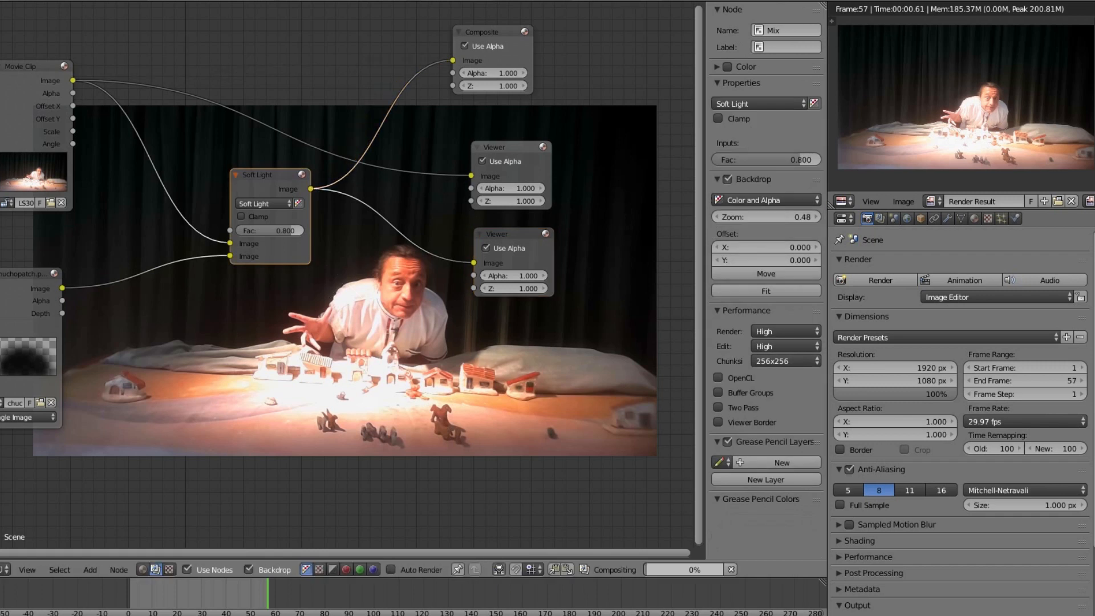
pyautogui.click(488, 32)
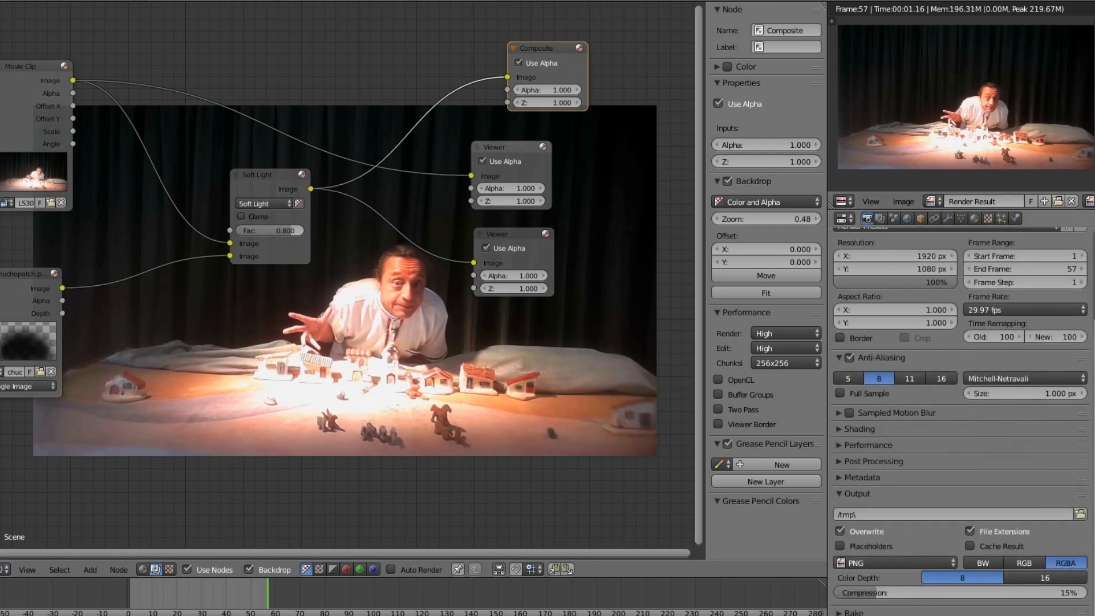
# Step: Set the render output file format to JPEG, keeping 100% quality and the /tmp/ path
pyautogui.click(892, 563)
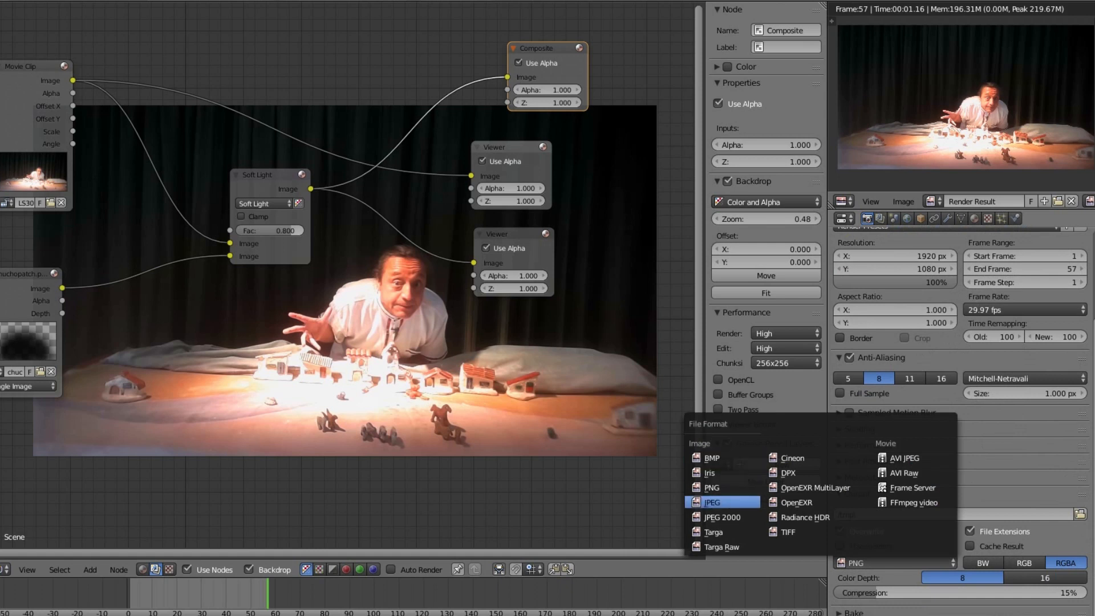
pyautogui.click(712, 501)
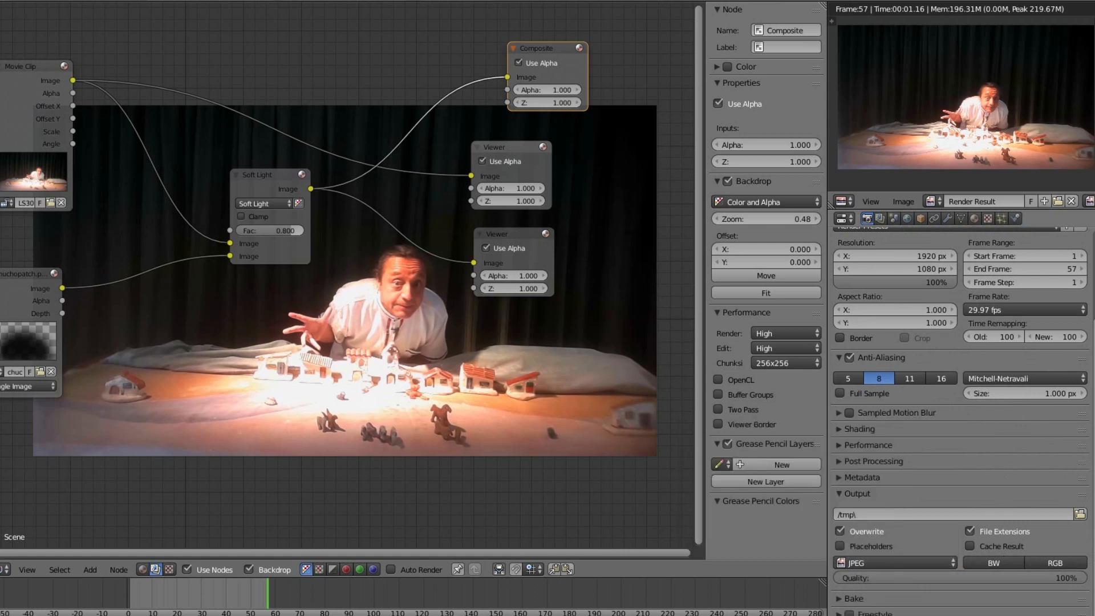
pyautogui.click(1080, 513)
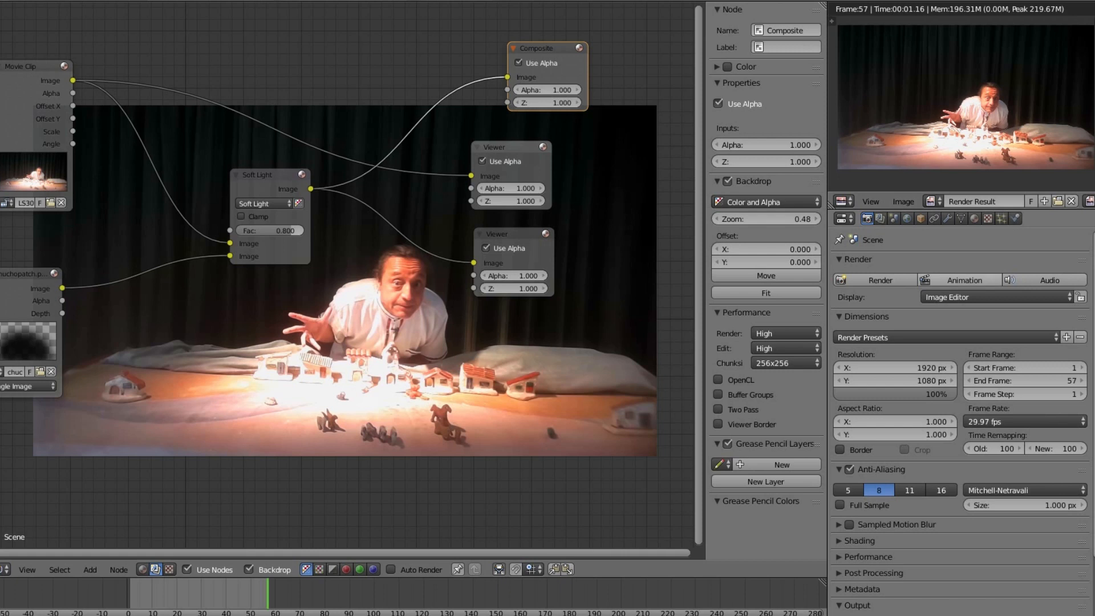
pyautogui.moveTo(964, 280)
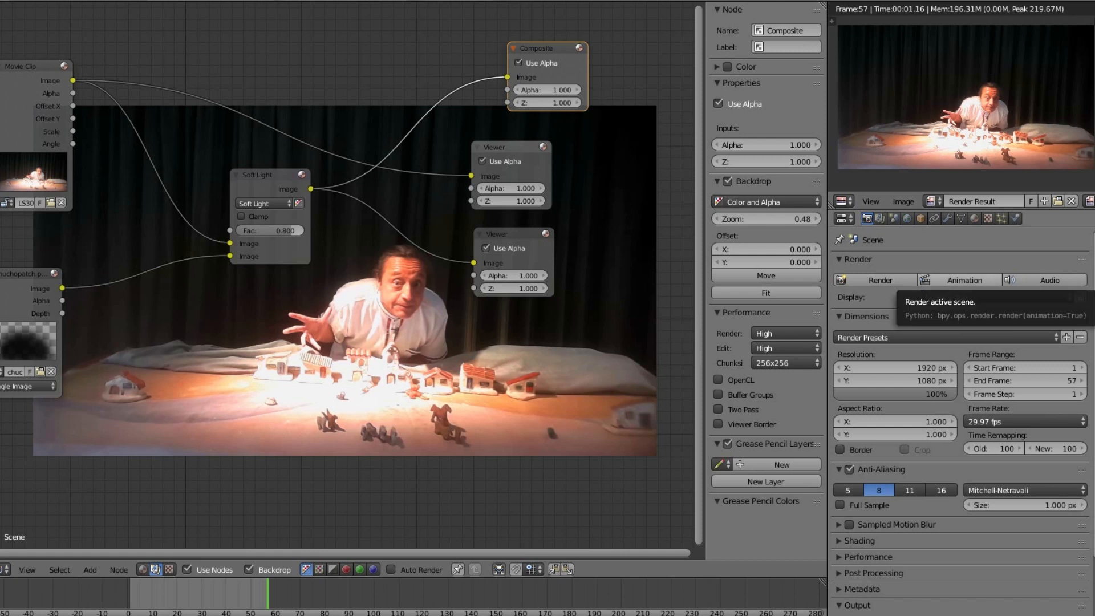